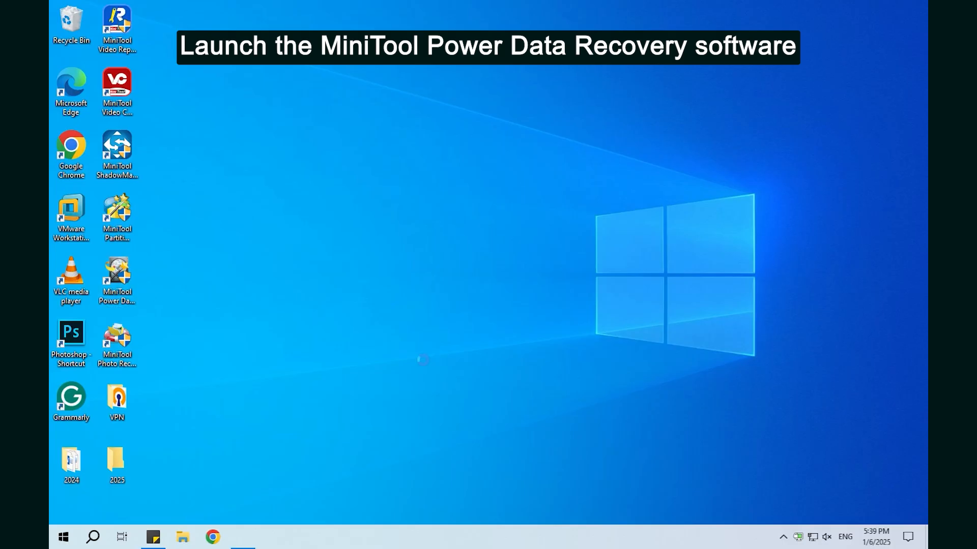
# Launch MiniTool Power Data Recovery, show its logical drives and dismiss the low-memory notice.
pyautogui.doubleClick(116, 278)
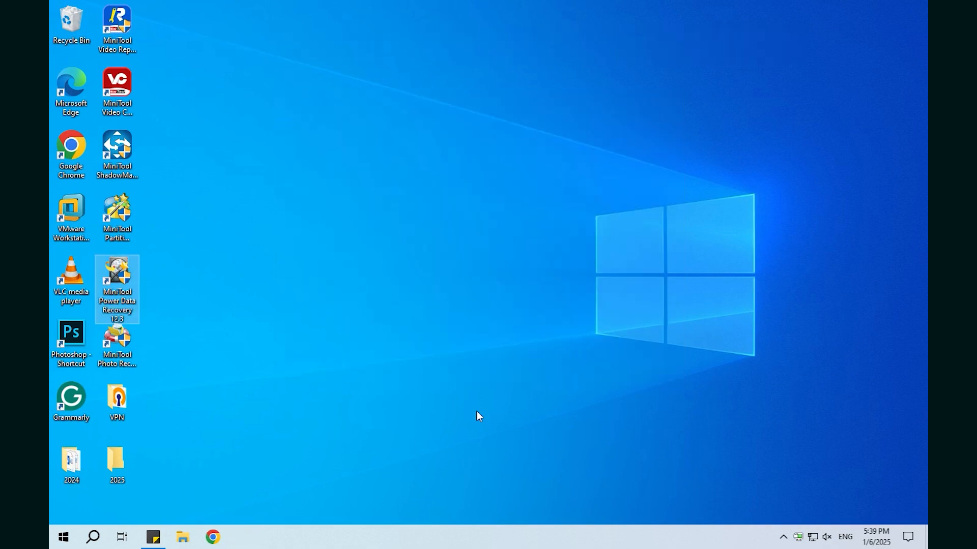
pyautogui.doubleClick(116, 284)
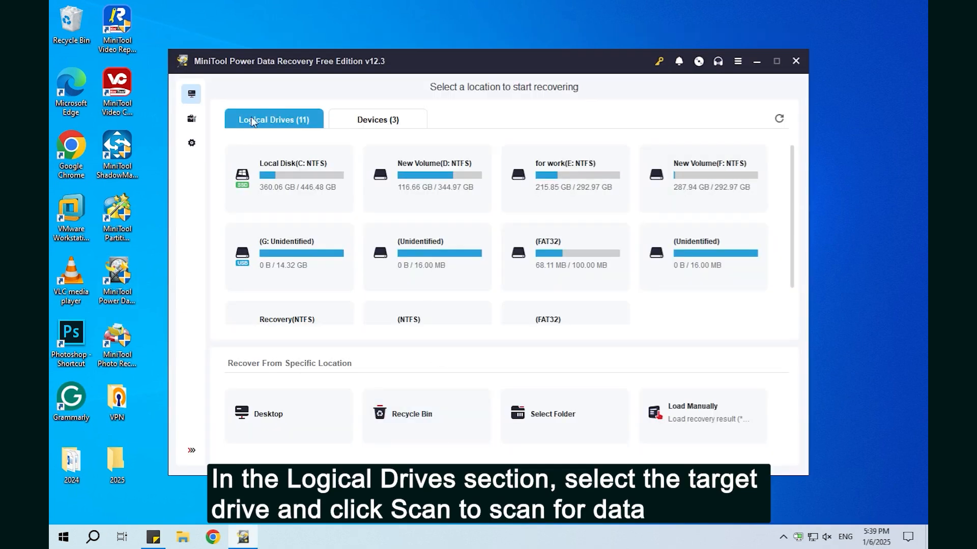
pyautogui.click(679, 61)
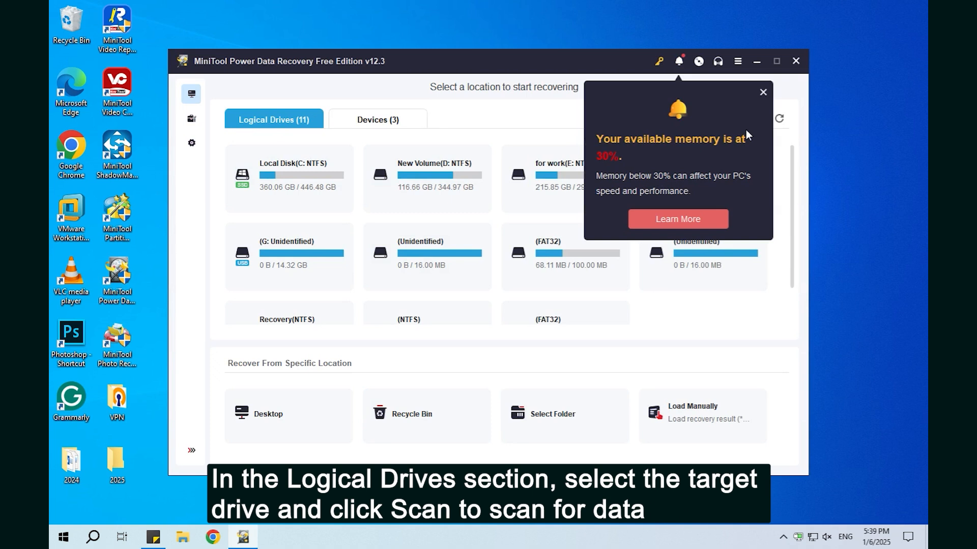
pyautogui.click(762, 93)
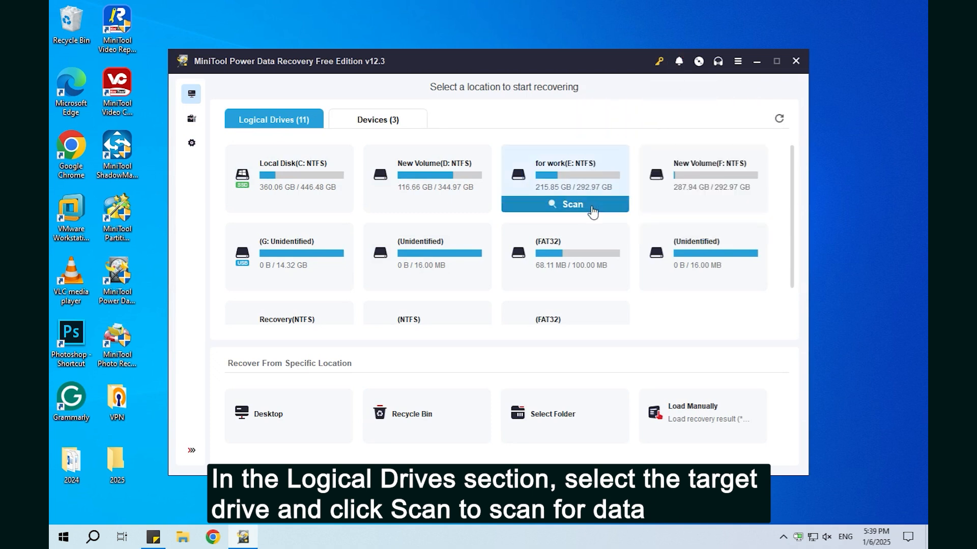
# Scan the for work (E:) drive, filter results to Document files and enter Deleted Files.
pyautogui.click(570, 207)
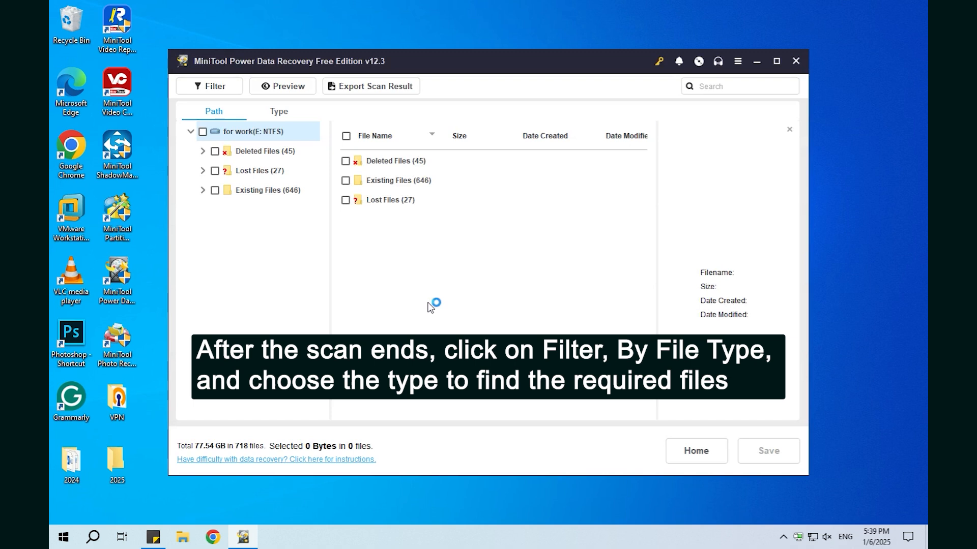
pyautogui.click(214, 85)
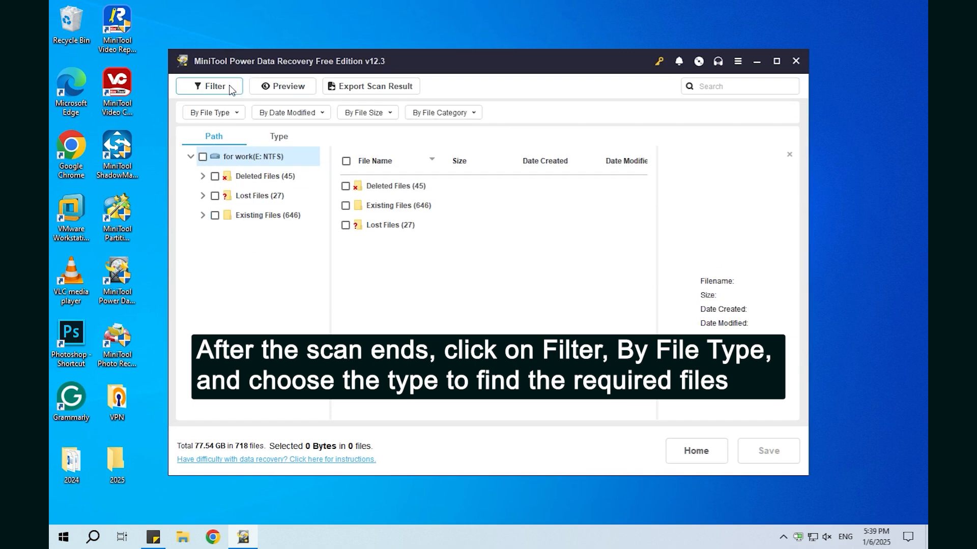
pyautogui.click(213, 113)
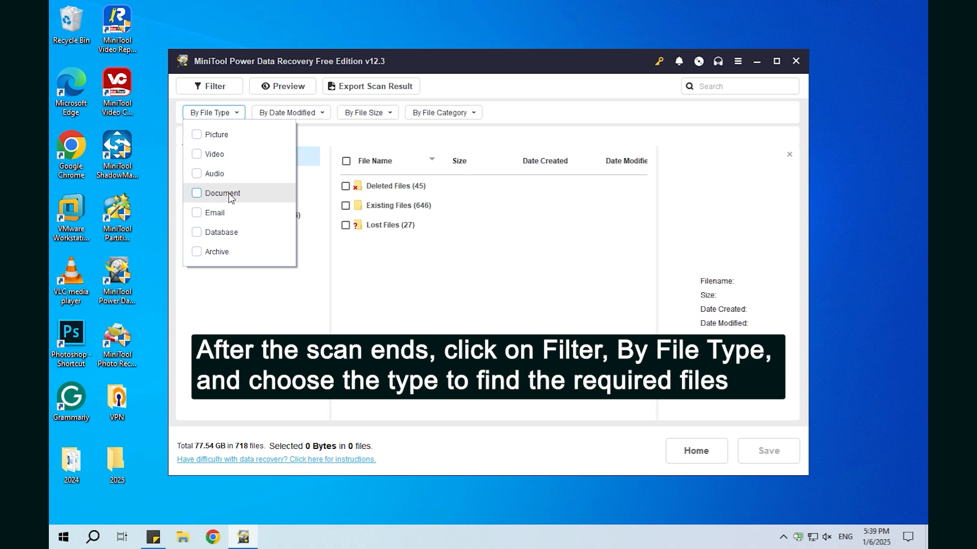
pyautogui.click(197, 193)
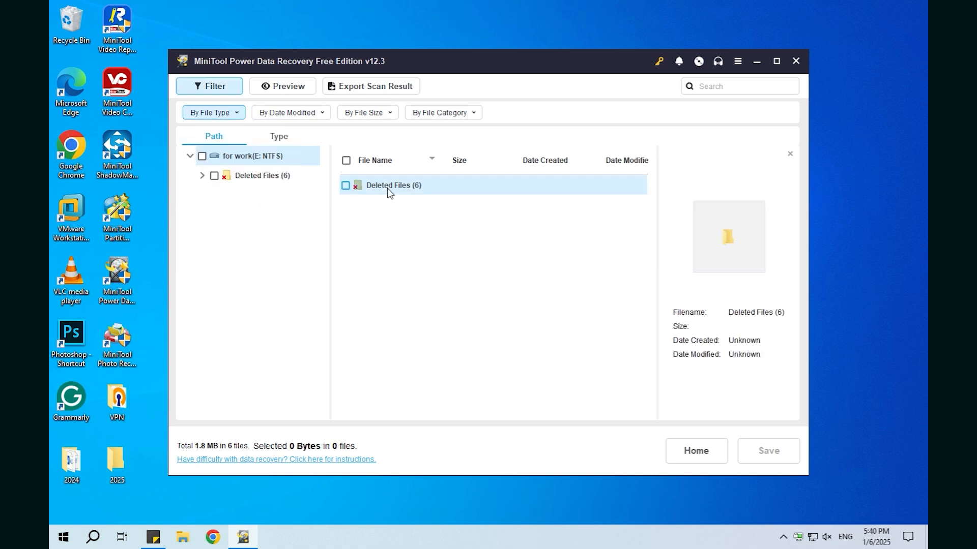
pyautogui.doubleClick(393, 185)
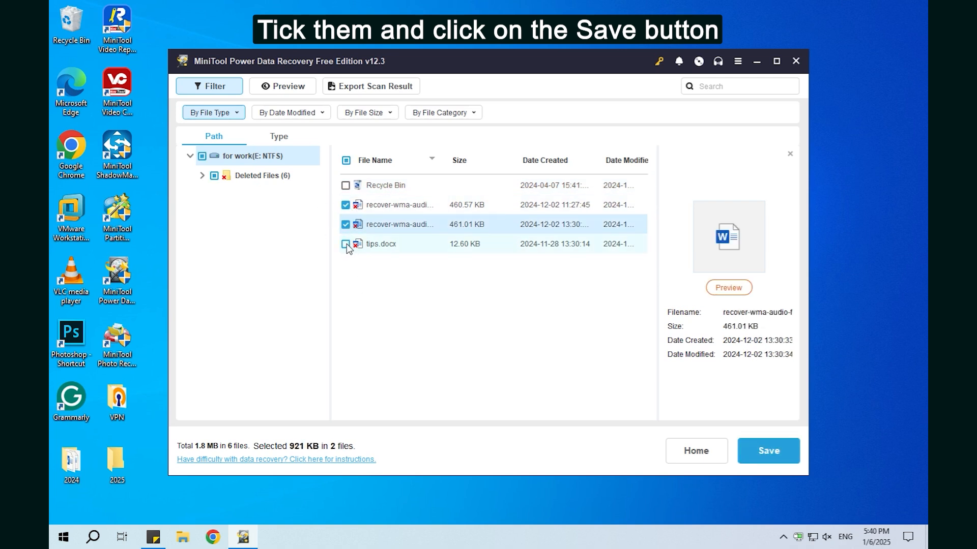
# Tick tips.docx, save the ticked files to the chosen folder, then close the recovery program.
pyautogui.click(345, 248)
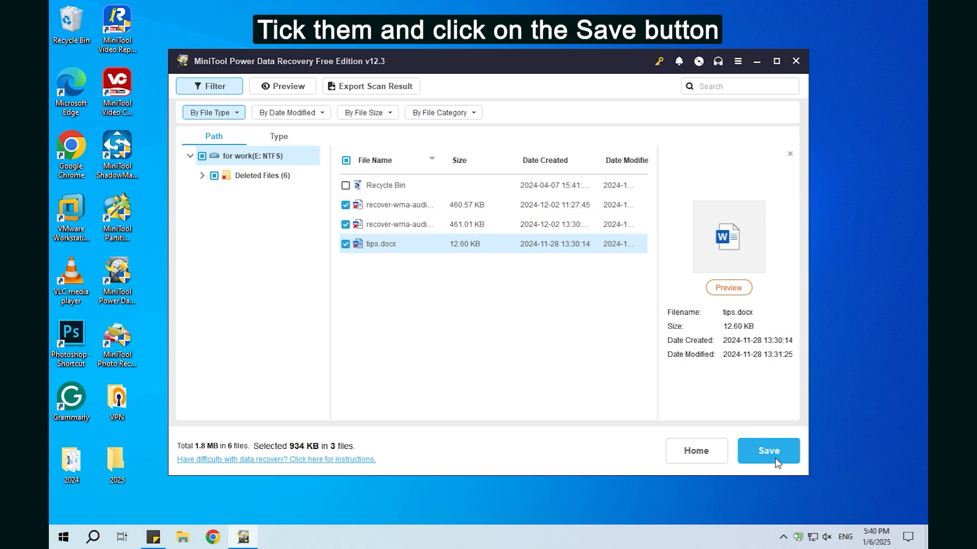
pyautogui.click(767, 451)
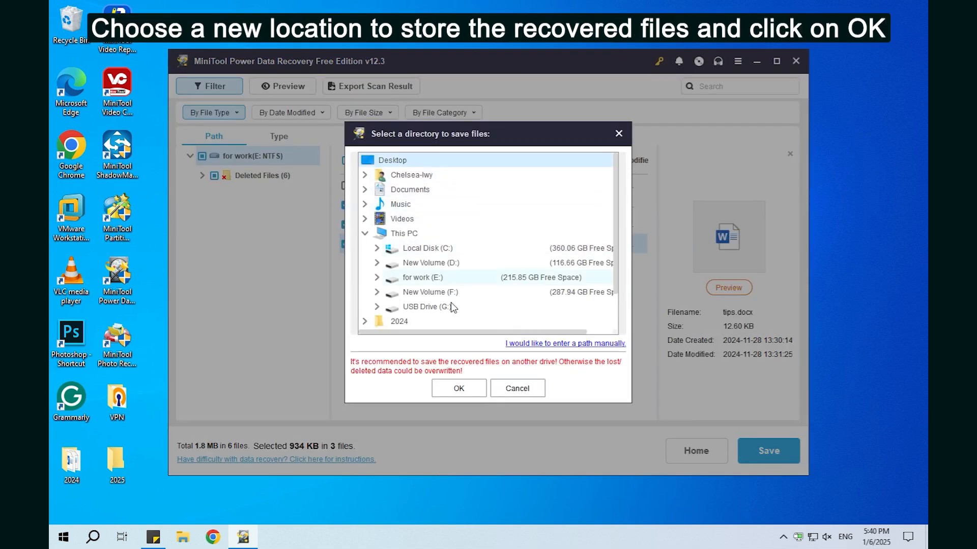
pyautogui.click(458, 387)
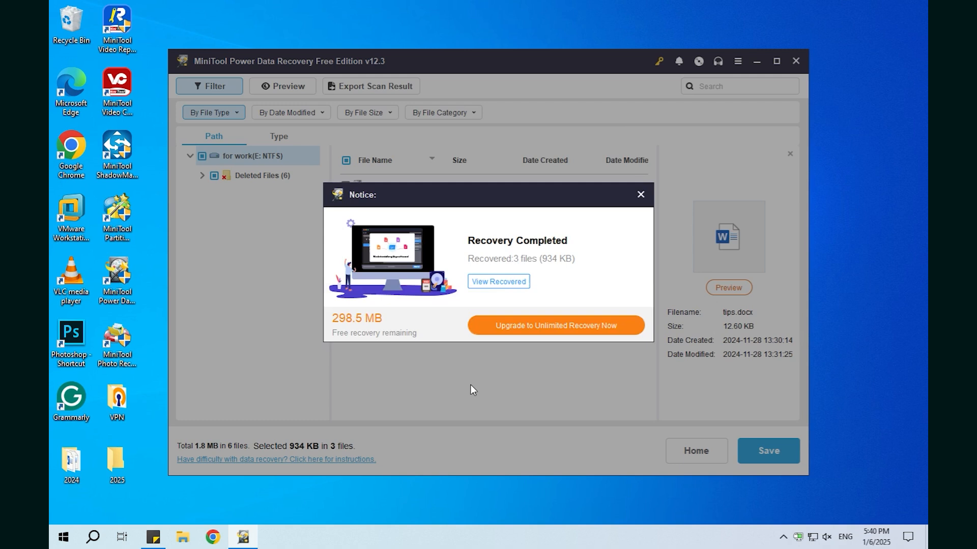
pyautogui.click(640, 194)
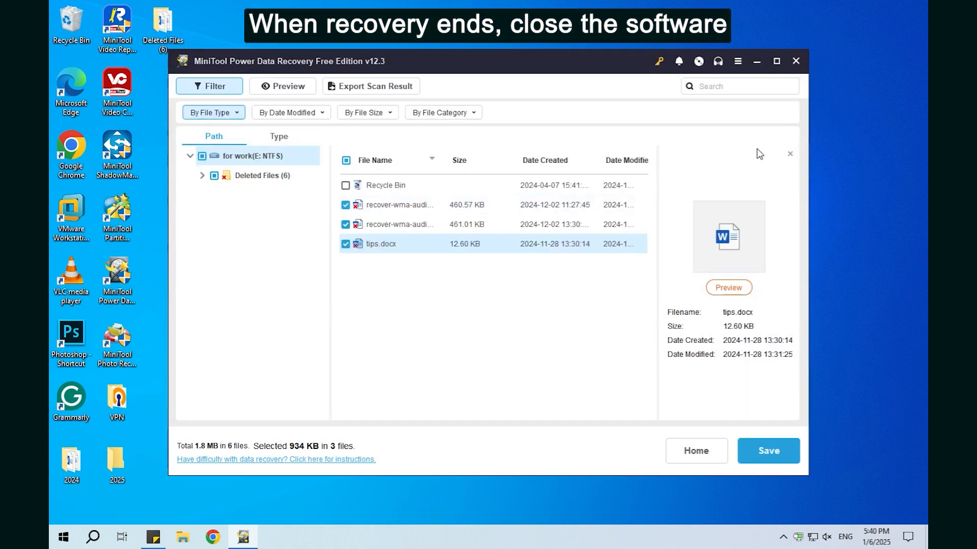
pyautogui.click(795, 61)
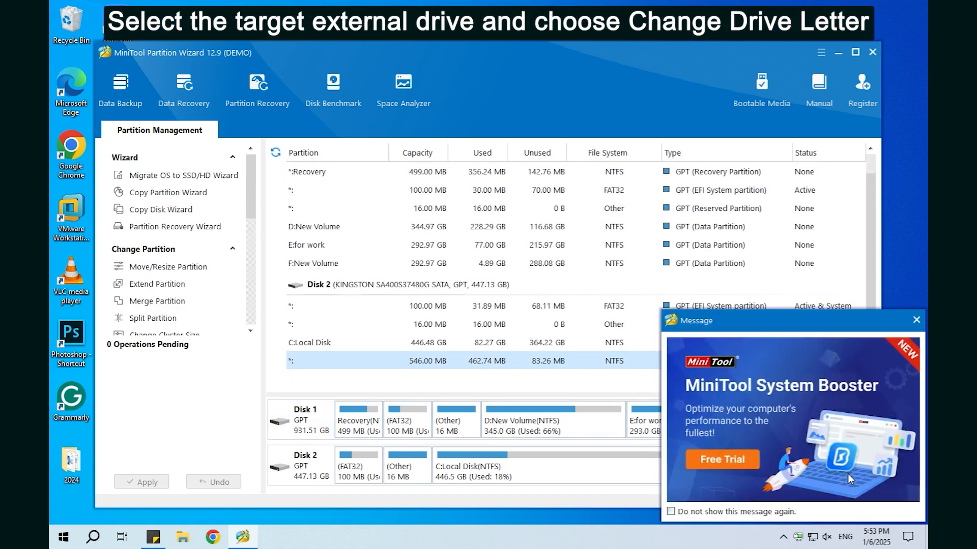
# Dismiss the promo and assign drive letter P: to the 546 MB recovery partition.
pyautogui.click(915, 320)
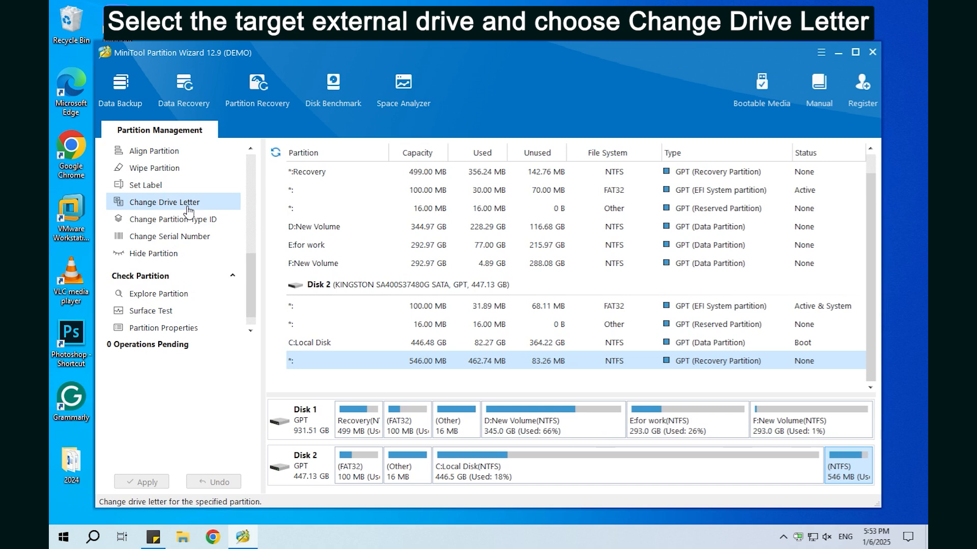
pyautogui.click(165, 201)
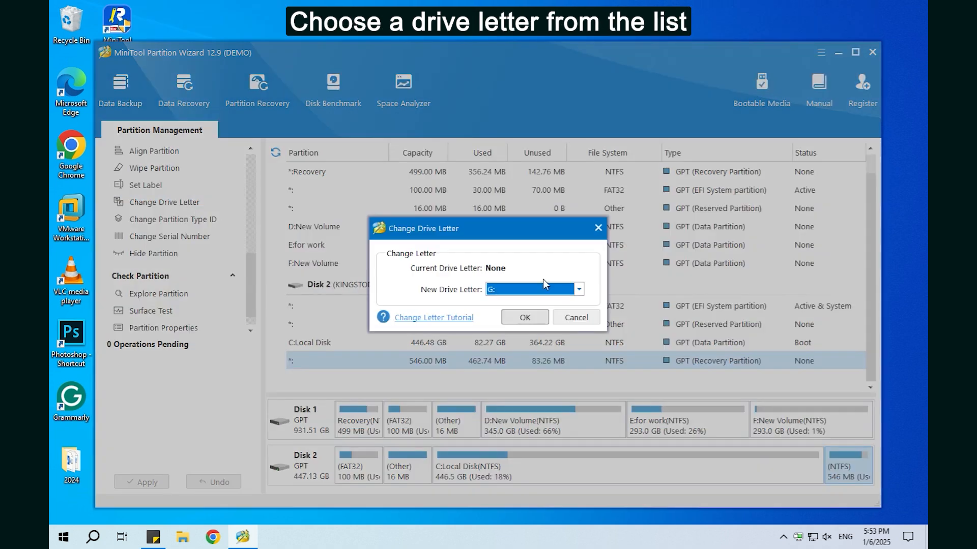
pyautogui.click(576, 288)
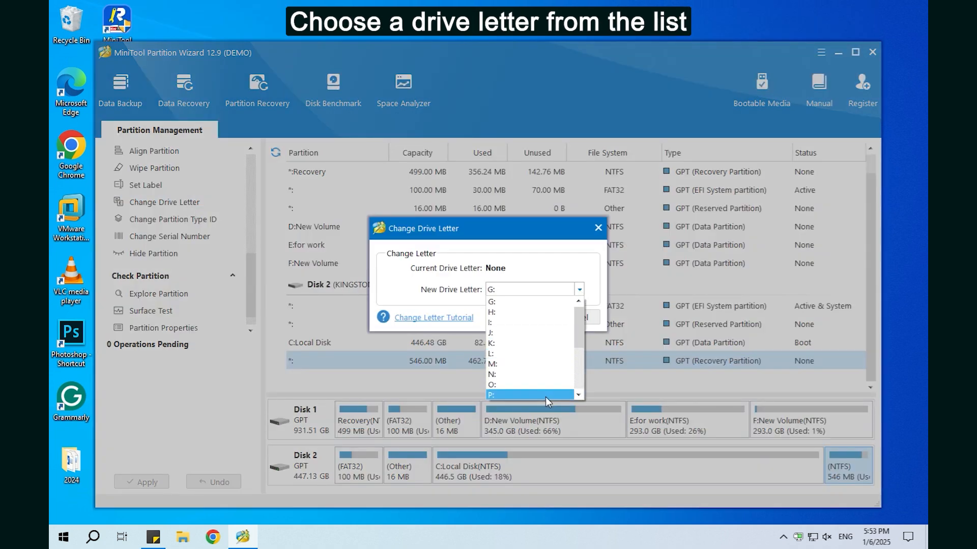
pyautogui.click(492, 393)
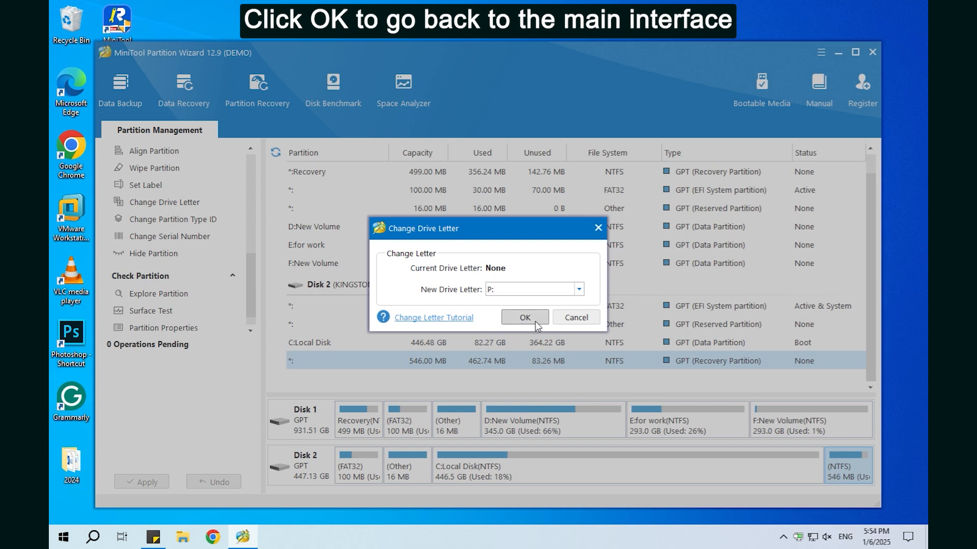
pyautogui.click(524, 321)
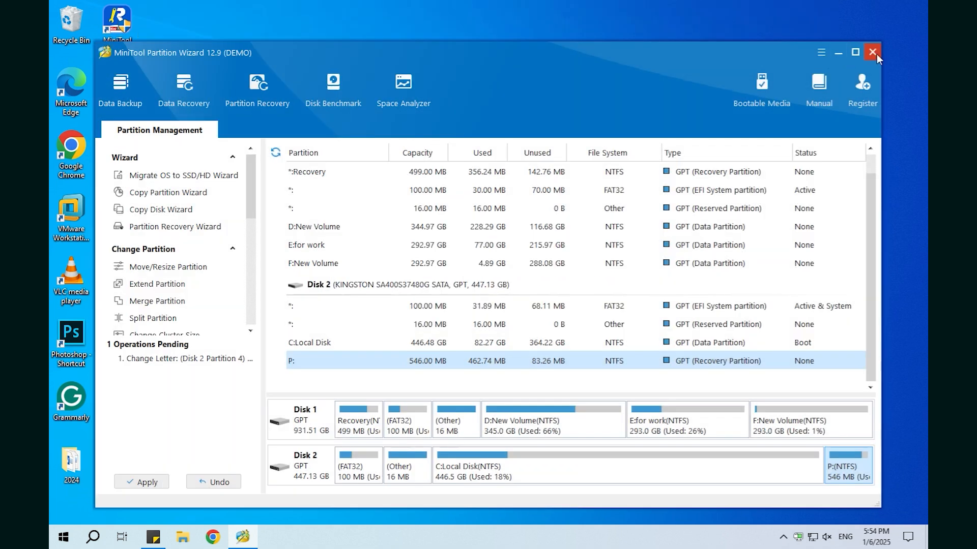
# Quit MiniTool Partition Wizard, discarding the pending drive-letter change.
pyautogui.click(872, 51)
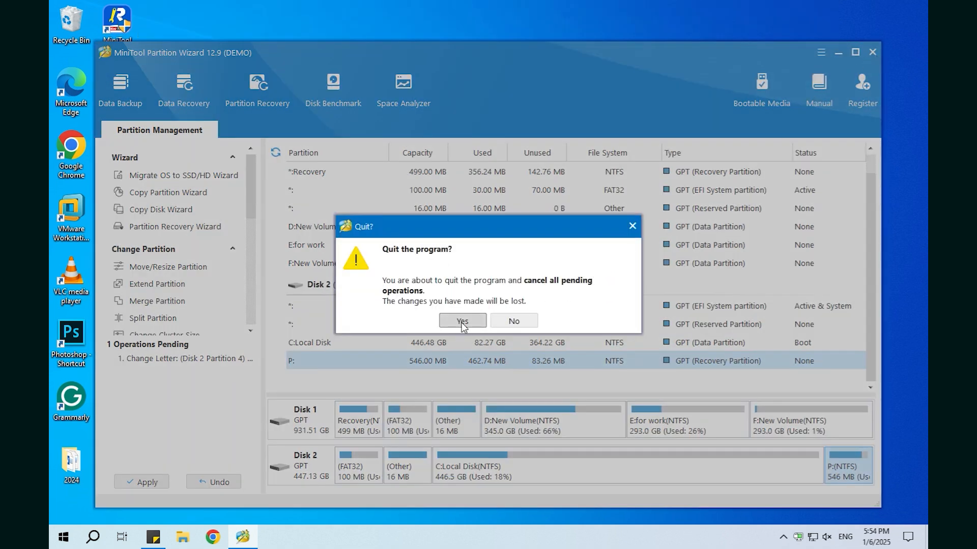
pyautogui.click(461, 321)
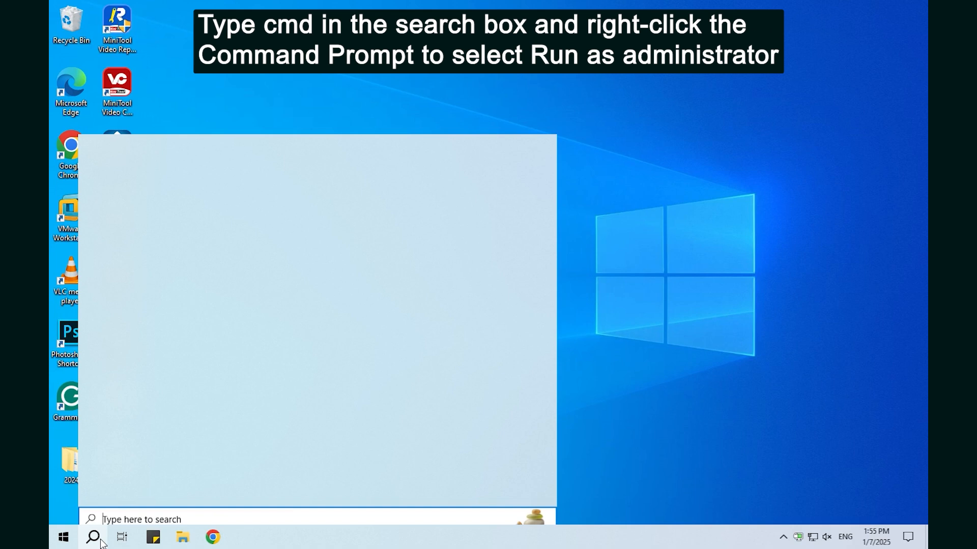
# Search for cmd and launch Command Prompt as administrator.
pyautogui.write('cmd')
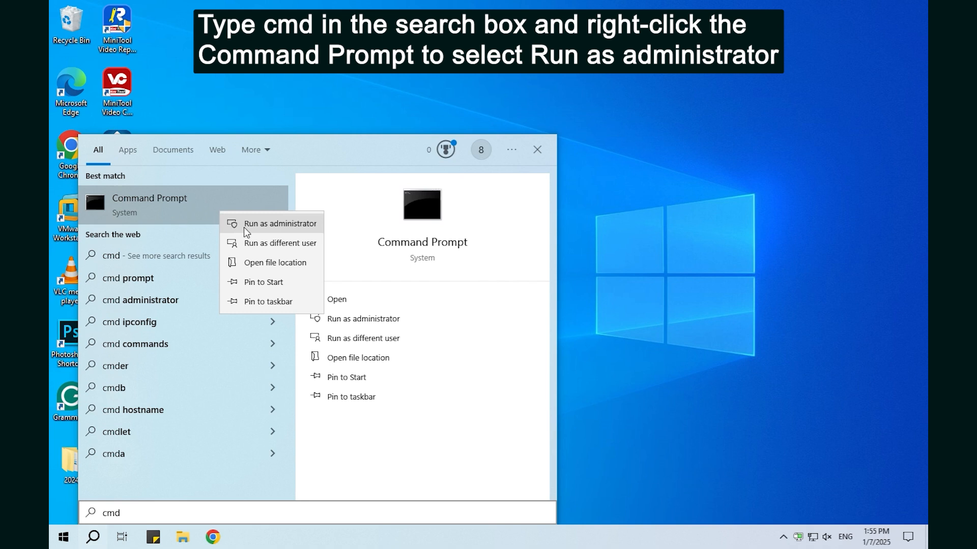
pyautogui.click(280, 223)
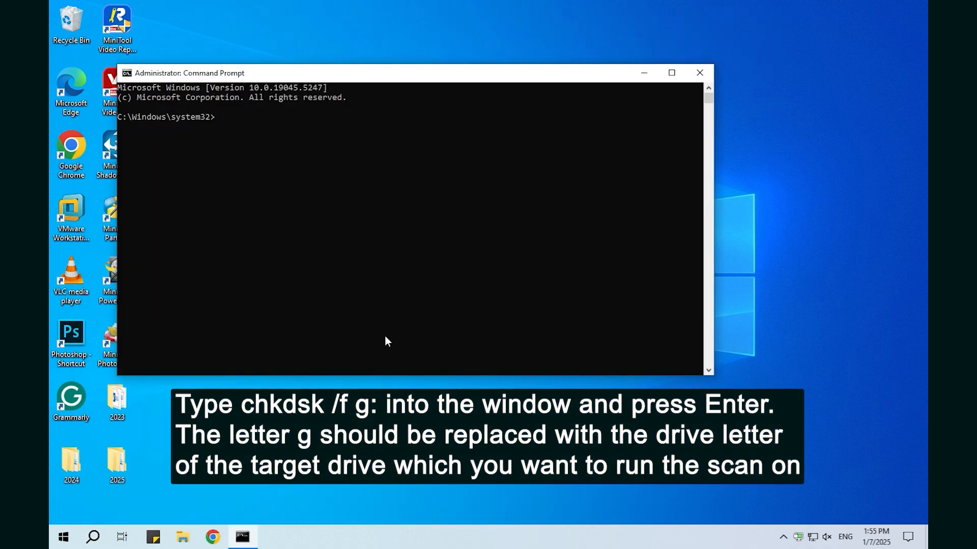
# Run chkdsk /f g: to check drive G, exit the console and reopen Windows search.
pyautogui.write('chkdsk /f g:')
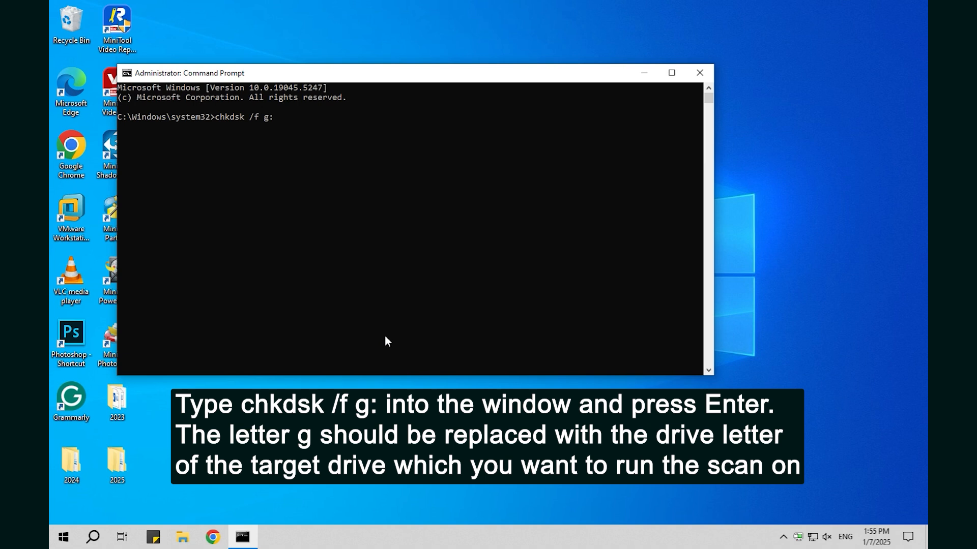
pyautogui.press('enter')
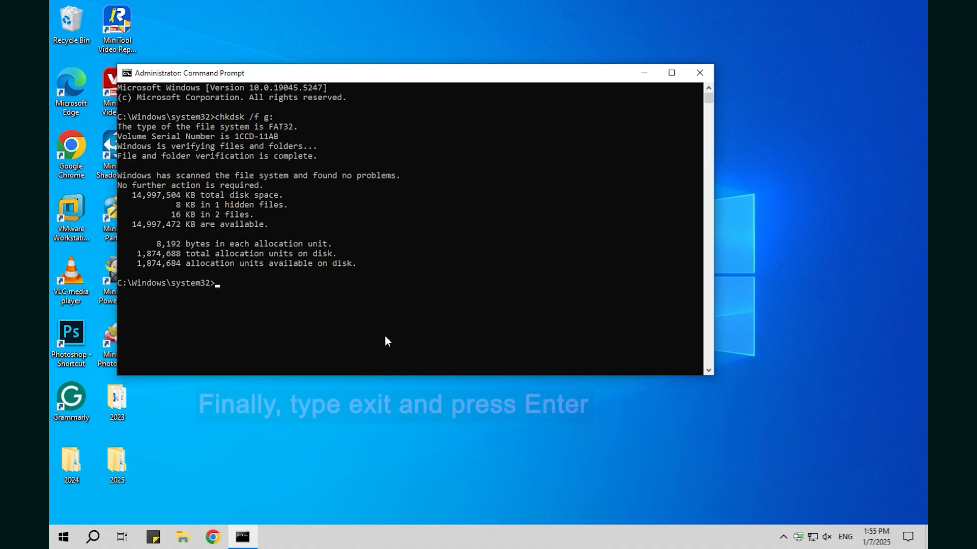
pyautogui.write('exi')
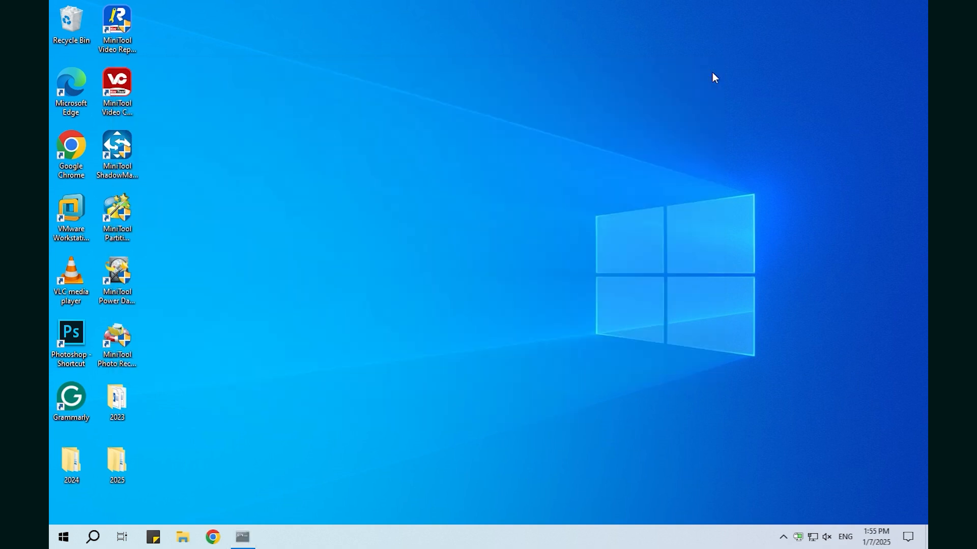
pyautogui.click(92, 536)
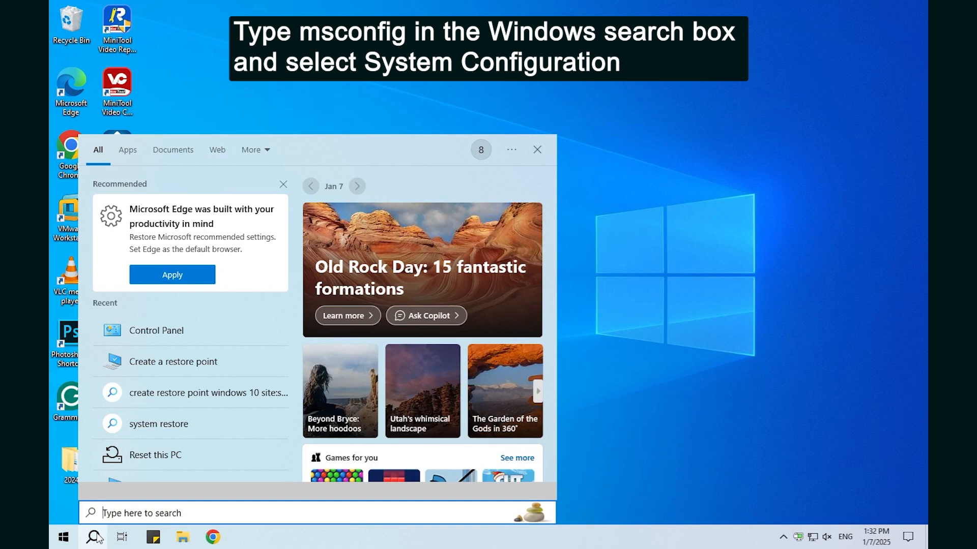
# Search msconfig and launch System Configuration from the results.
pyautogui.write('msconfig')
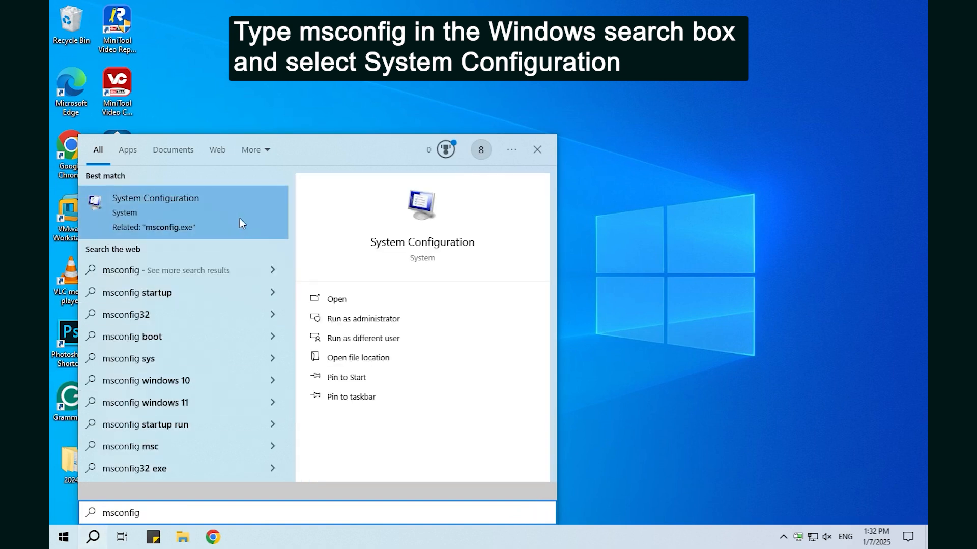
pyautogui.click(155, 205)
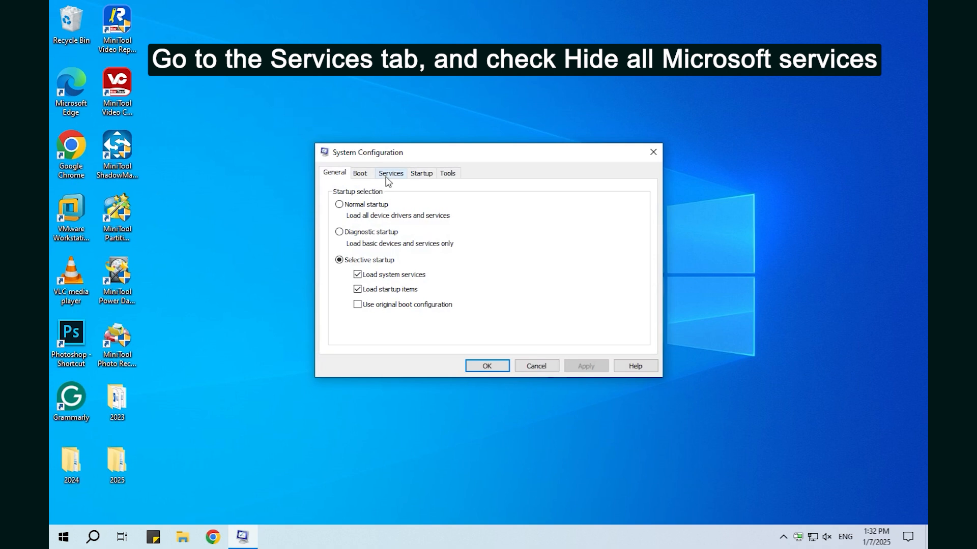
# On Services, hide all Microsoft services, disable the rest and apply.
pyautogui.click(390, 173)
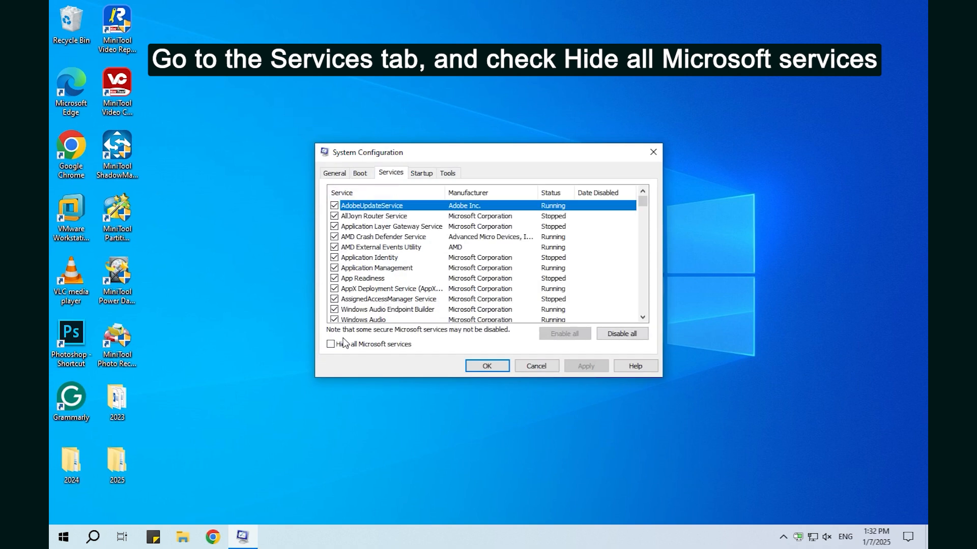
pyautogui.click(330, 344)
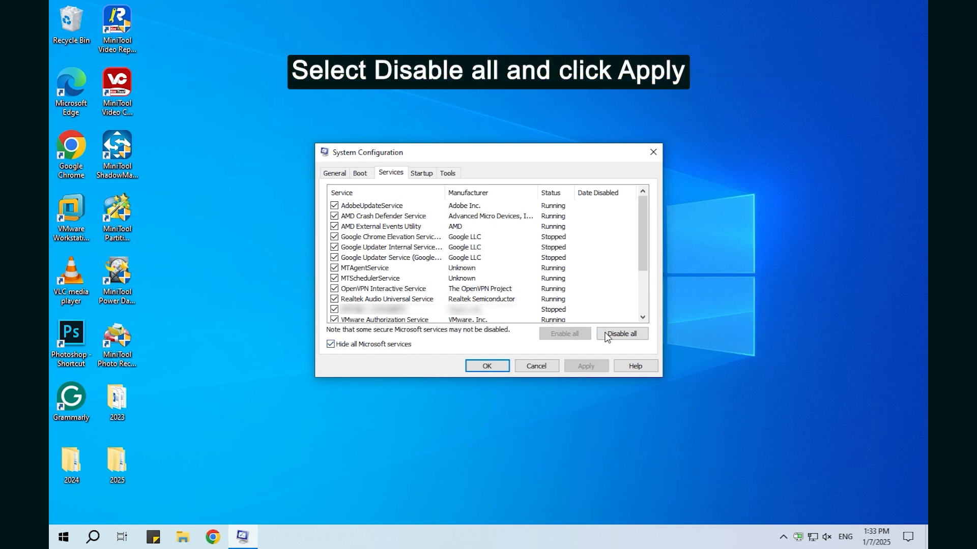
pyautogui.click(621, 333)
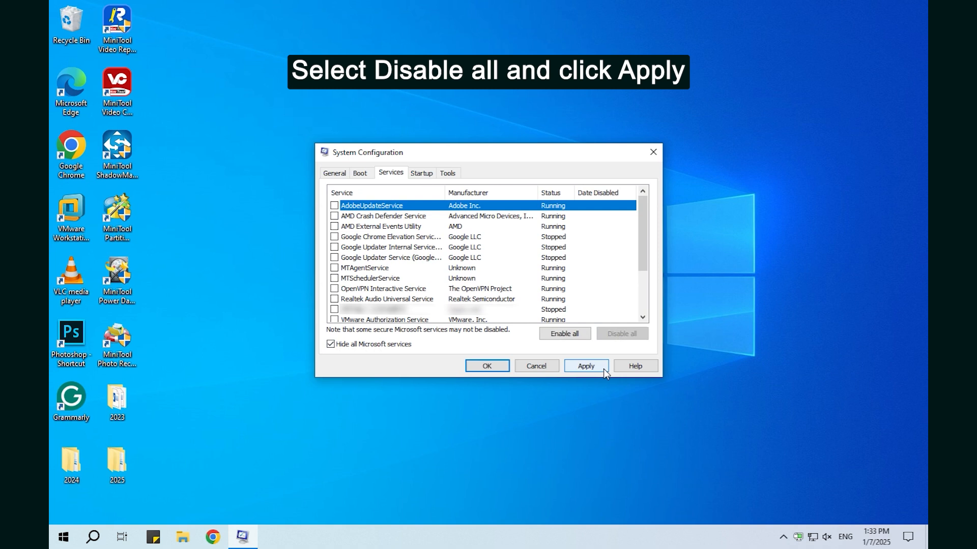
pyautogui.click(584, 365)
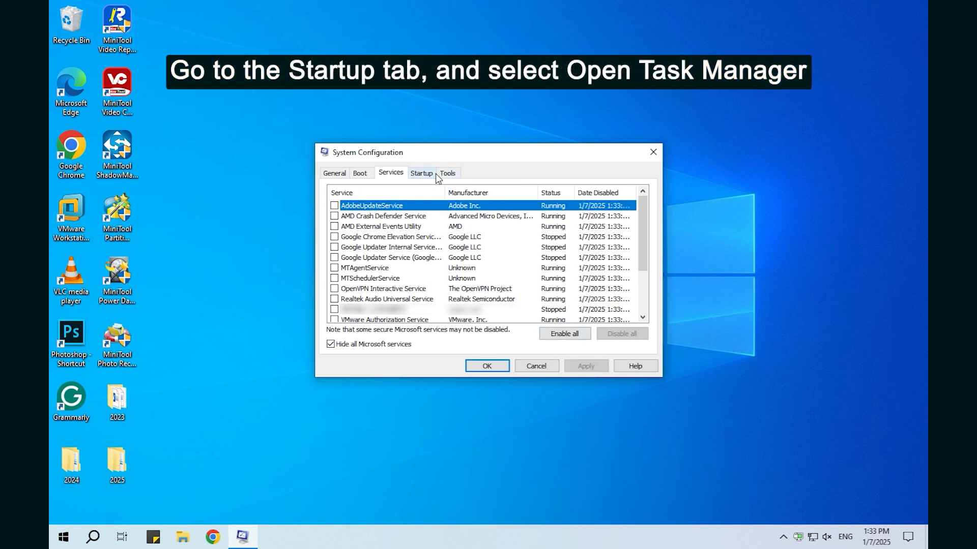
# From the Startup section, bring up the startup items in Task Manager.
pyautogui.click(420, 173)
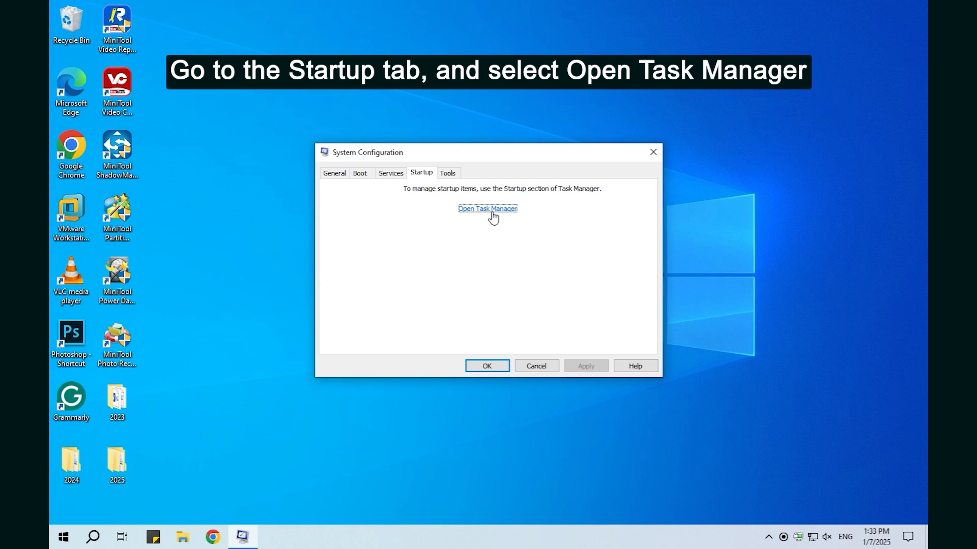
pyautogui.click(487, 209)
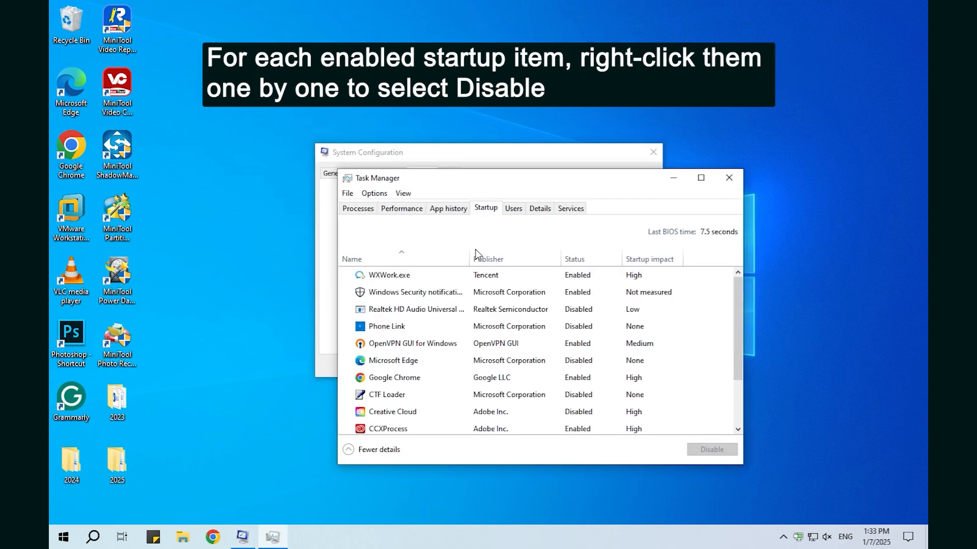
# Disable the CCXProcess startup item, close Task Manager and confirm System Configuration with OK.
pyautogui.rightClick(388, 428)
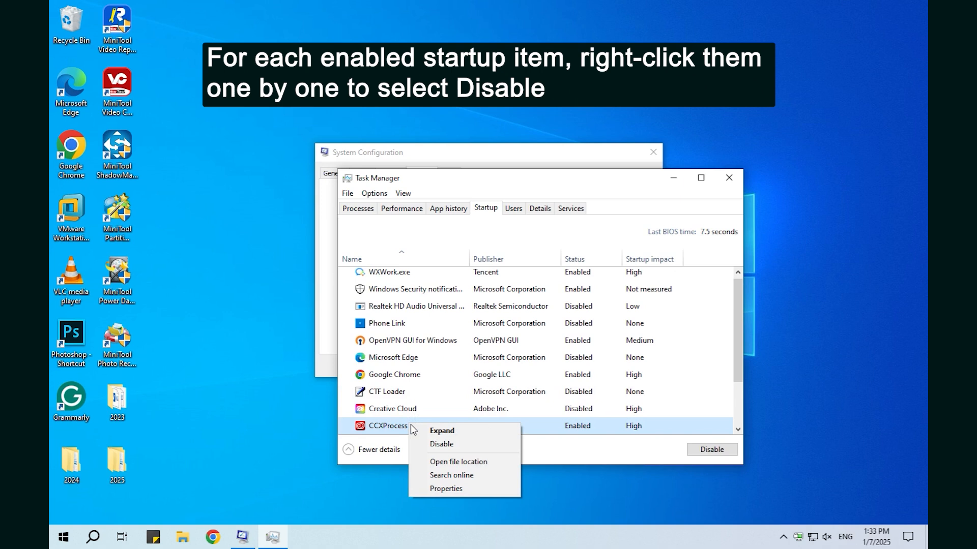
pyautogui.click(441, 444)
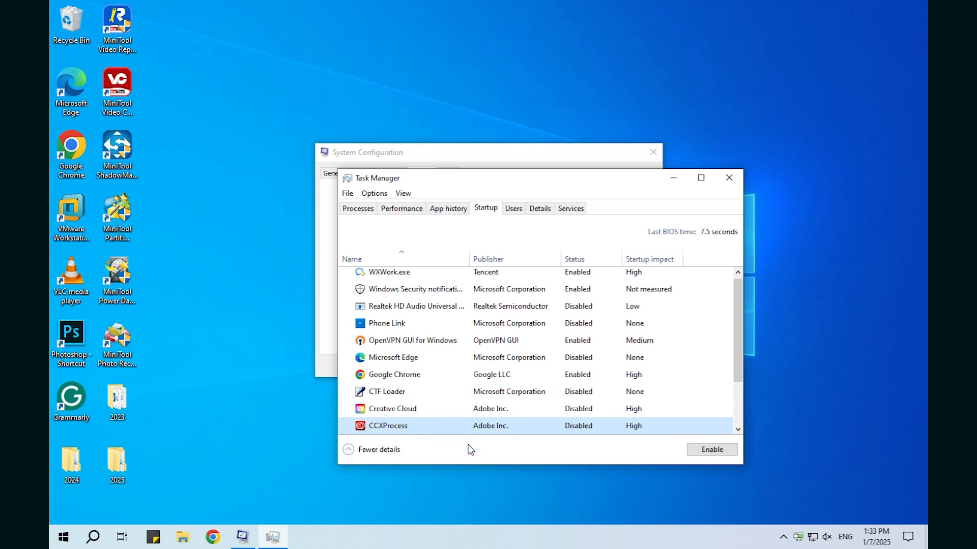
pyautogui.moveTo(728, 177)
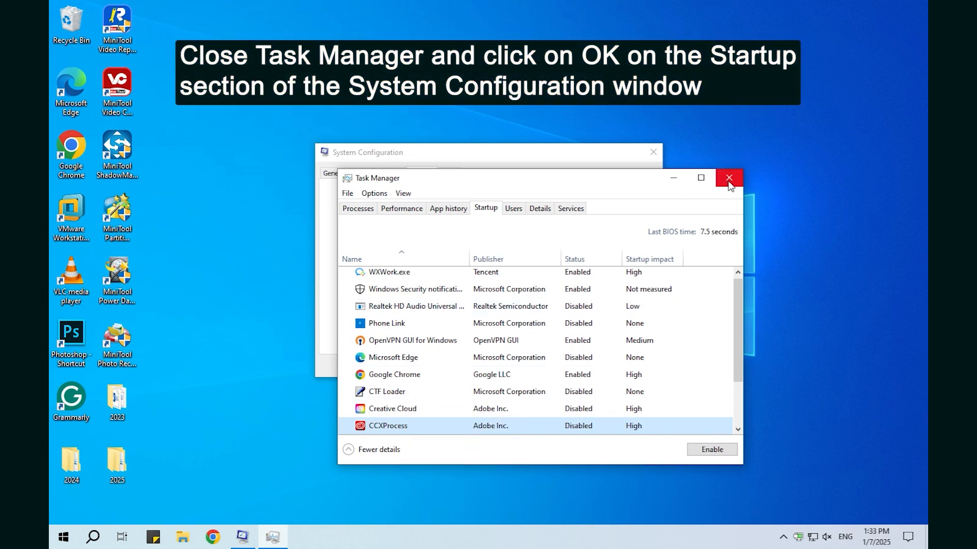
pyautogui.click(728, 178)
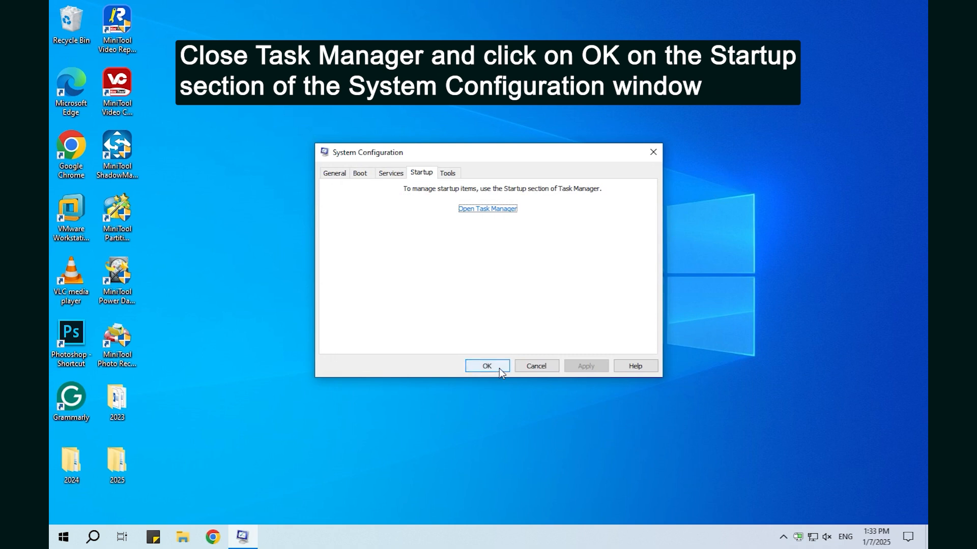
pyautogui.click(486, 366)
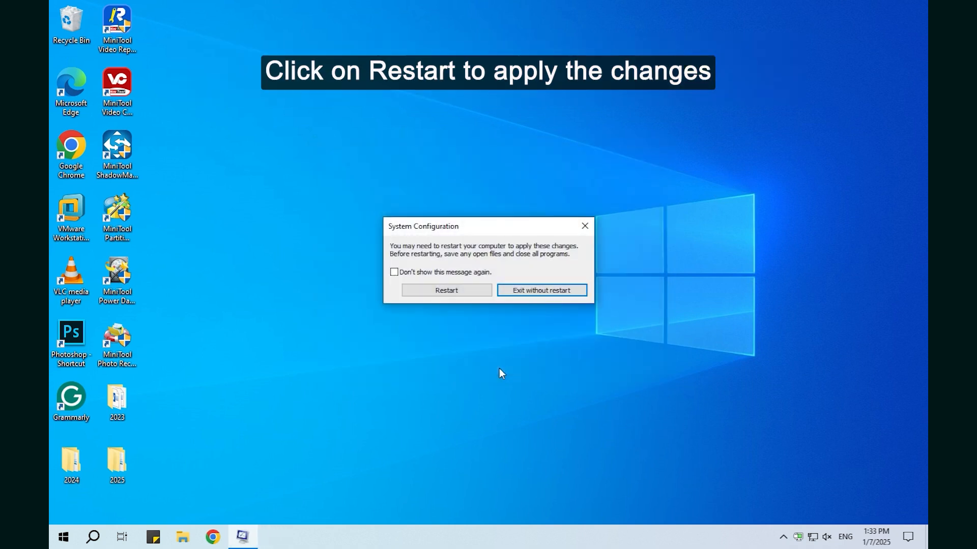